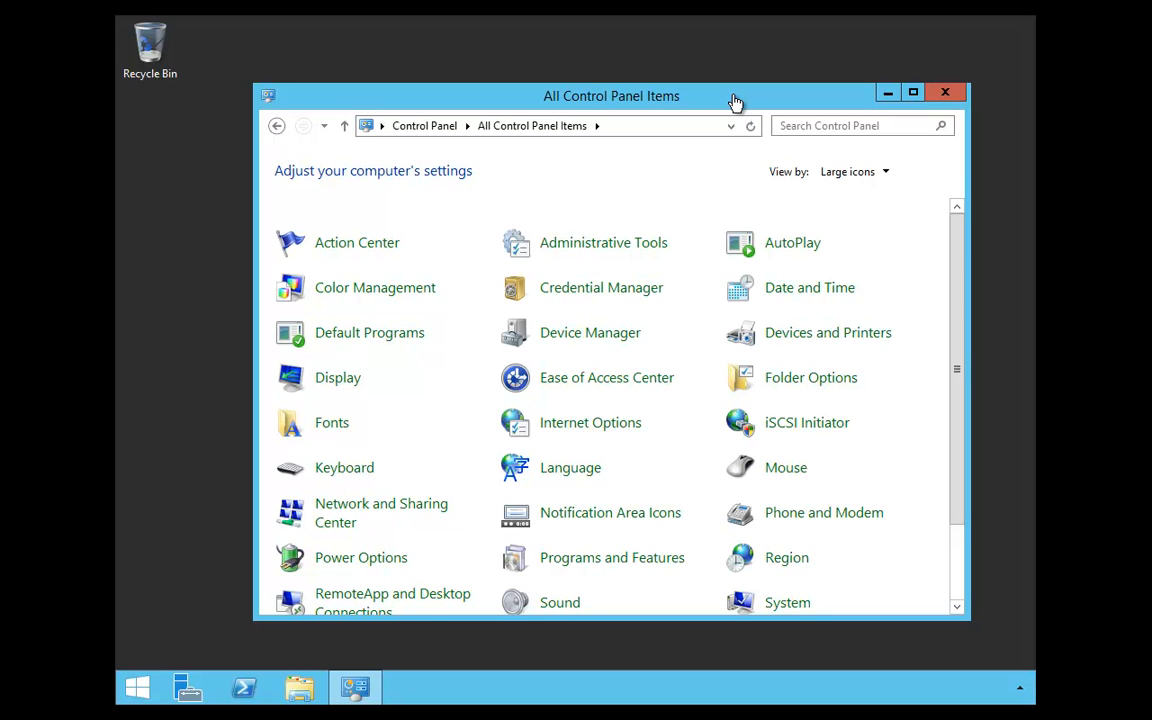
mouse_move(826, 295)
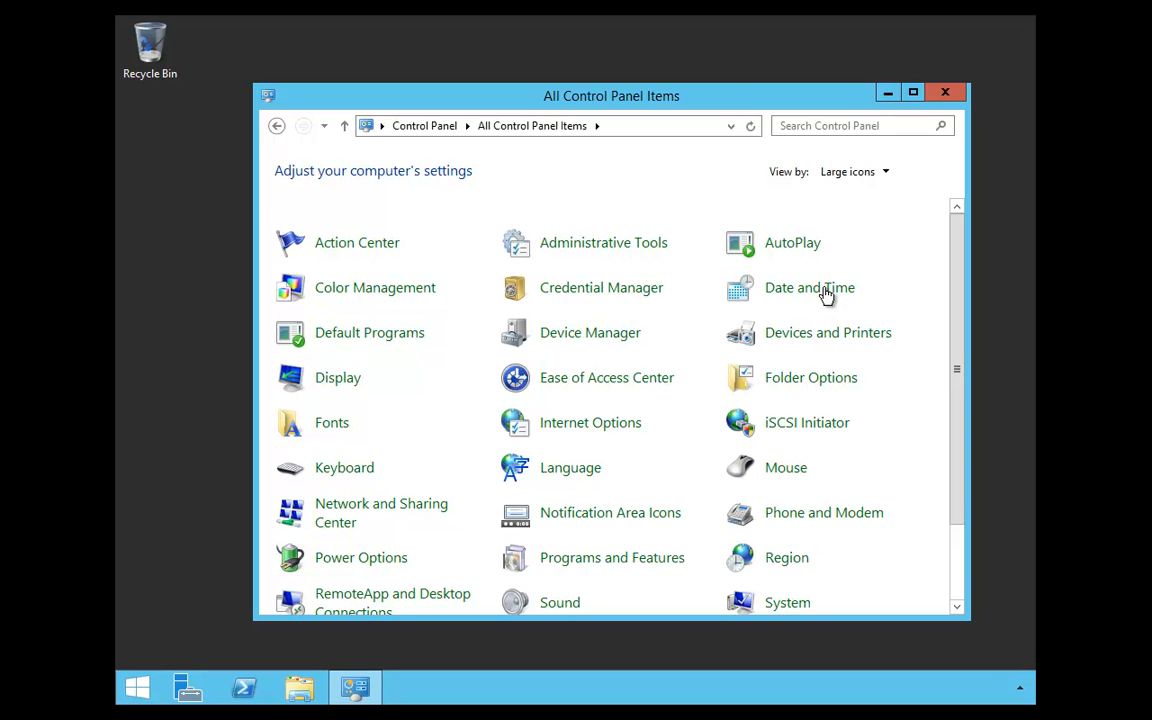
mouse_move(793, 342)
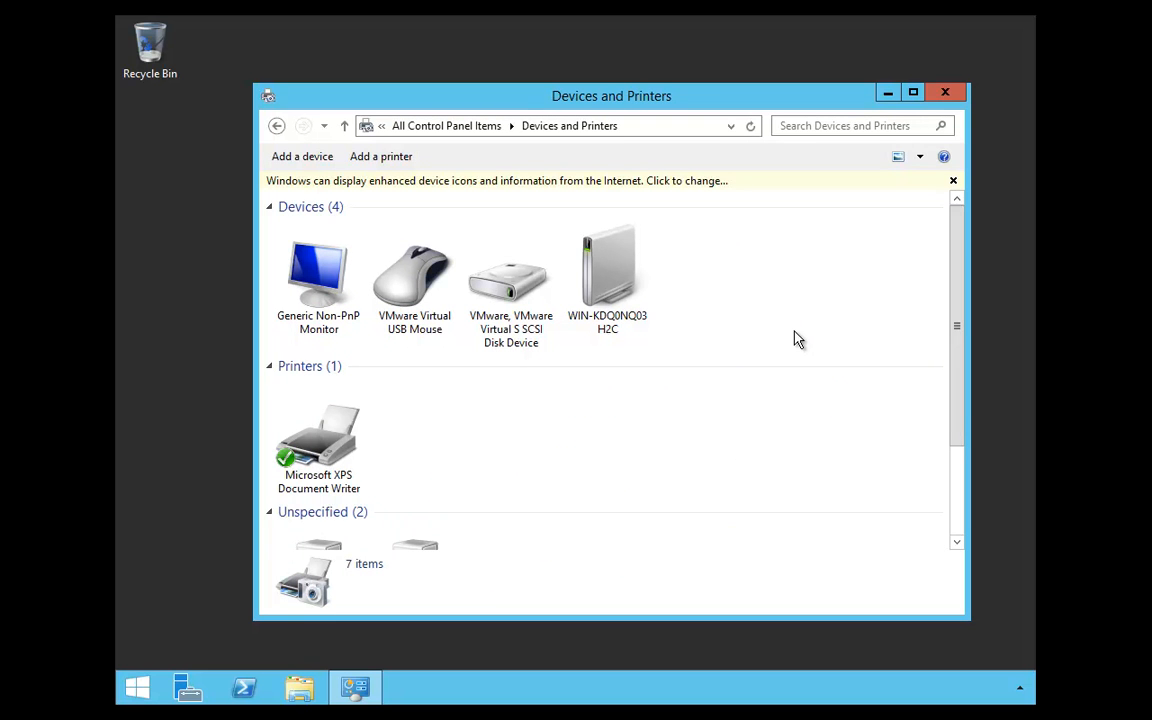
Restart Add Printer as administrator and choose a local printer with manual settings
click(381, 156)
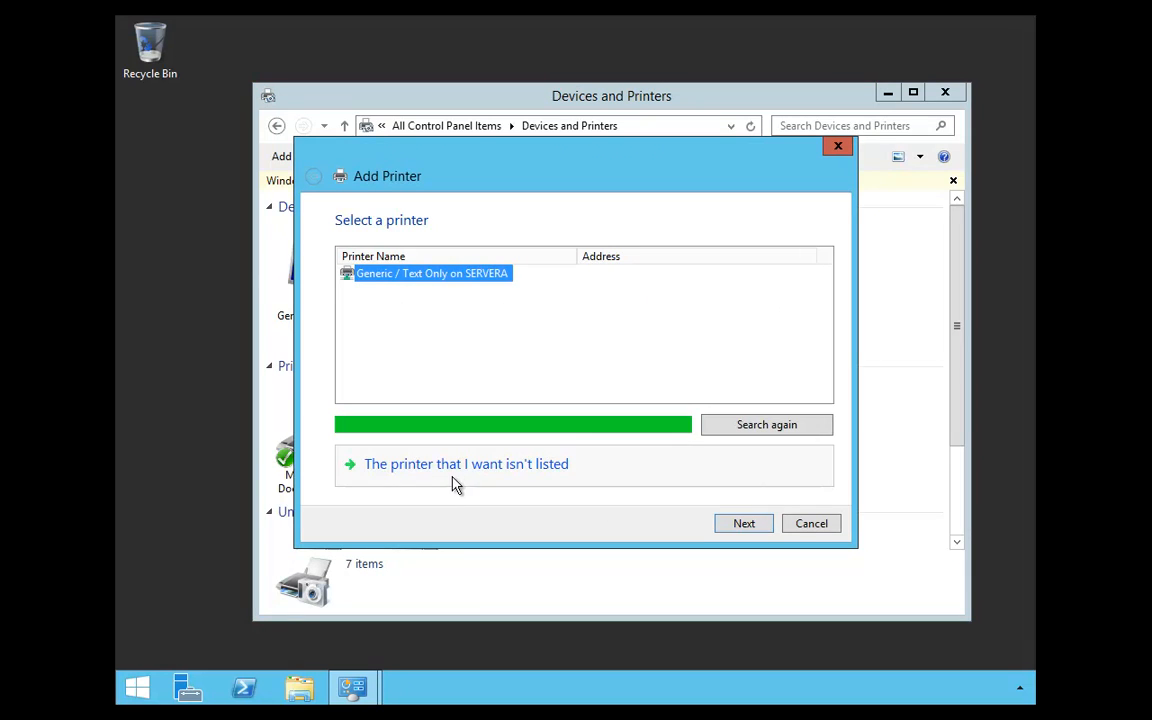
click(466, 463)
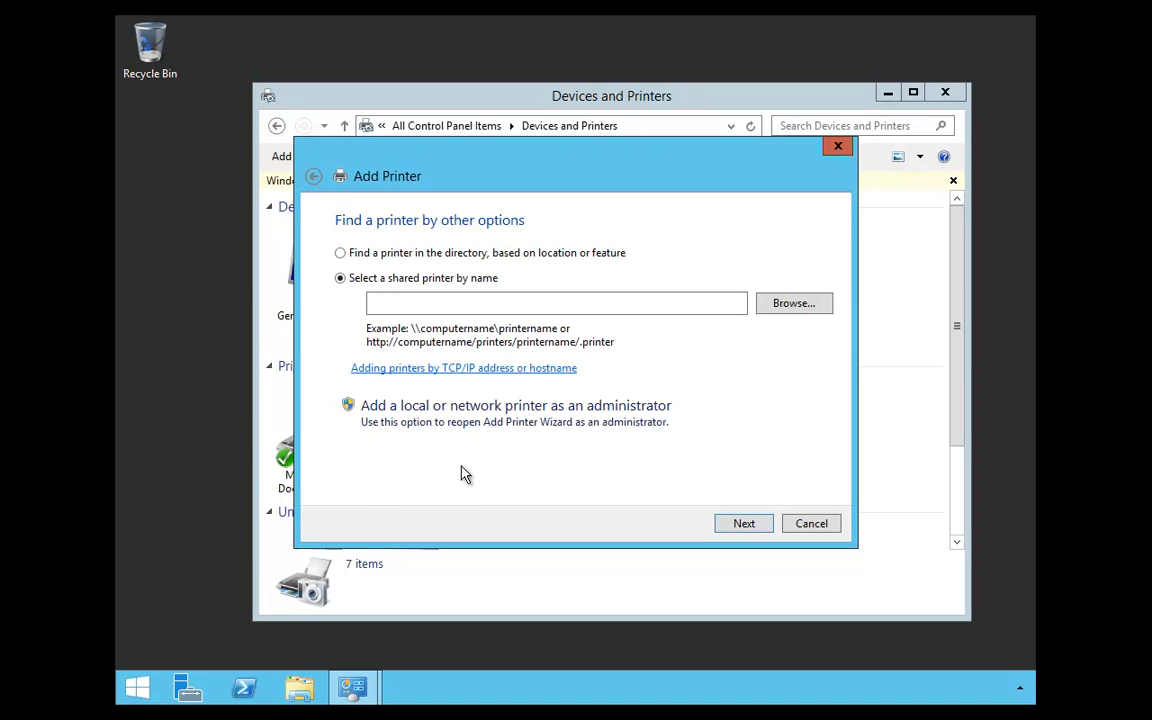
mouse_move(500, 413)
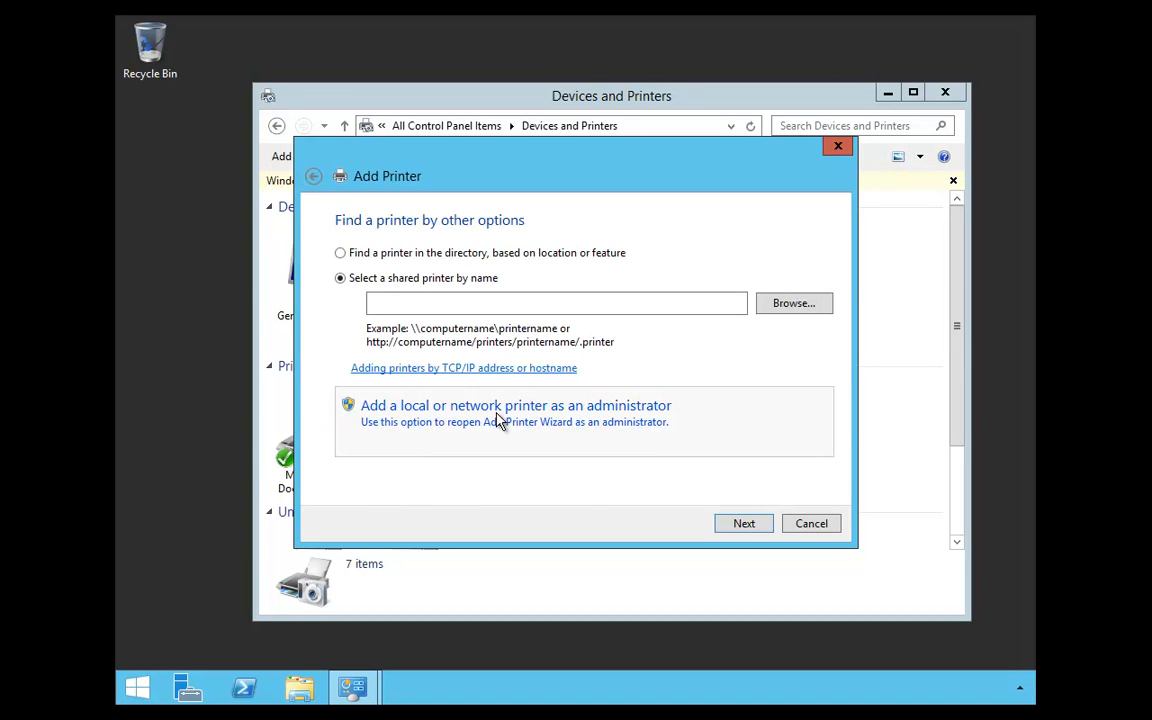
click(743, 523)
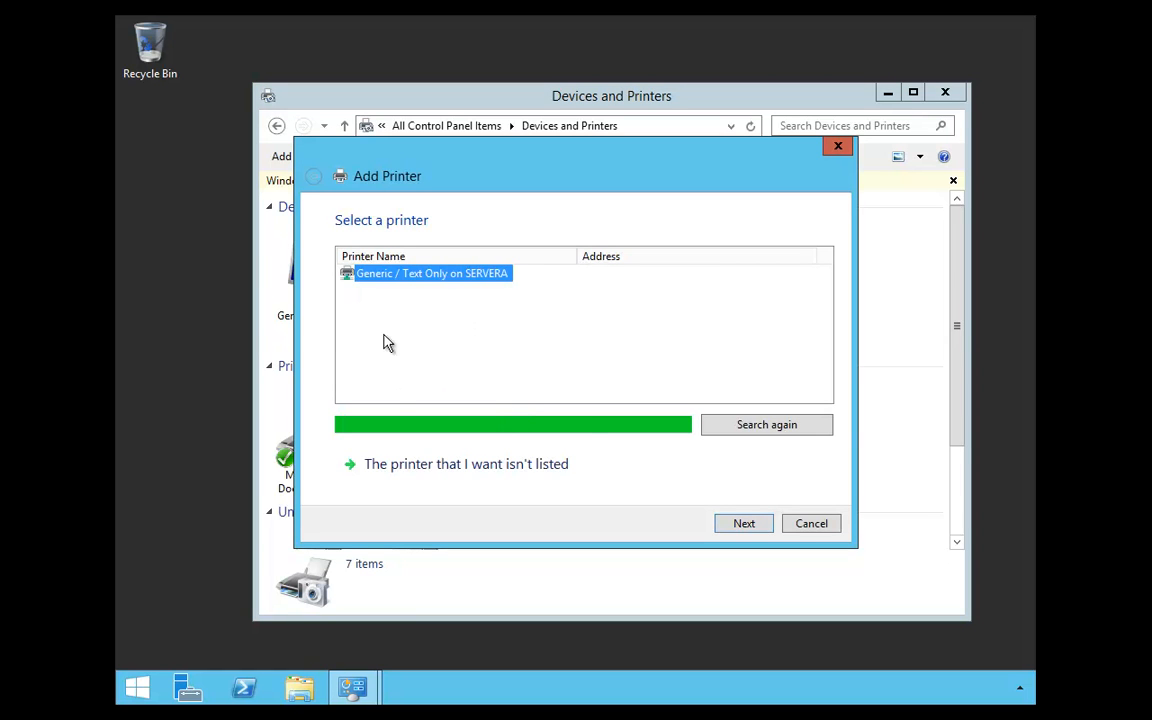
mouse_move(561, 329)
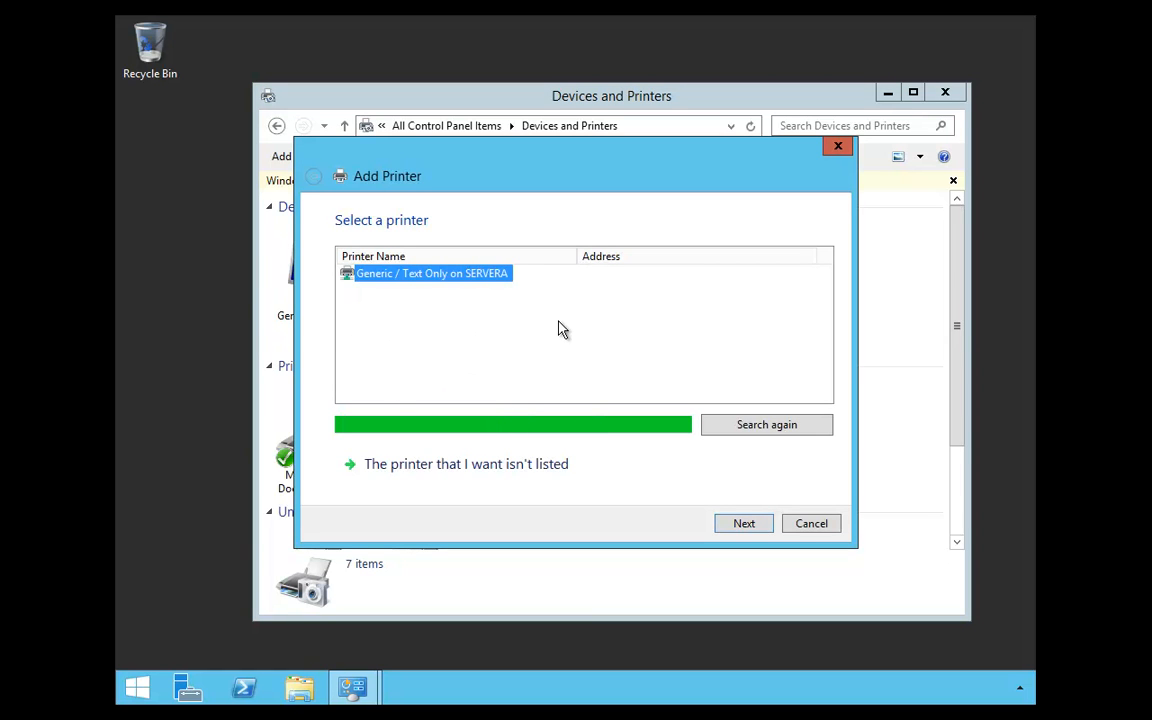
mouse_move(445, 303)
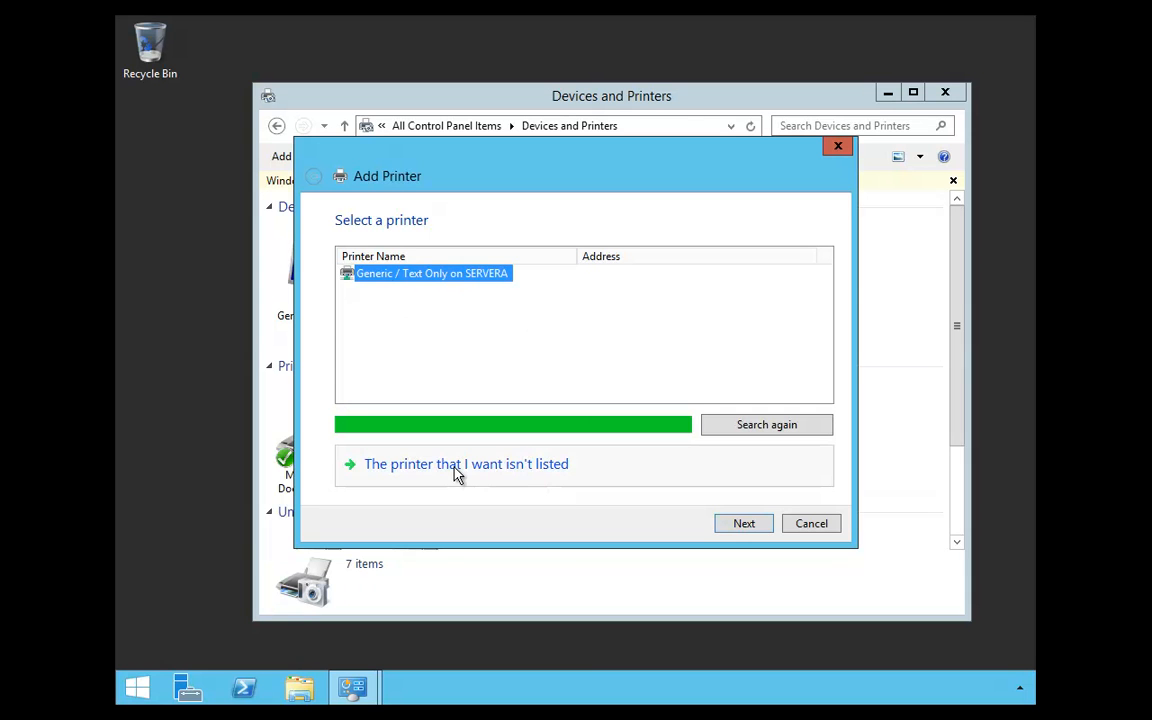
click(466, 463)
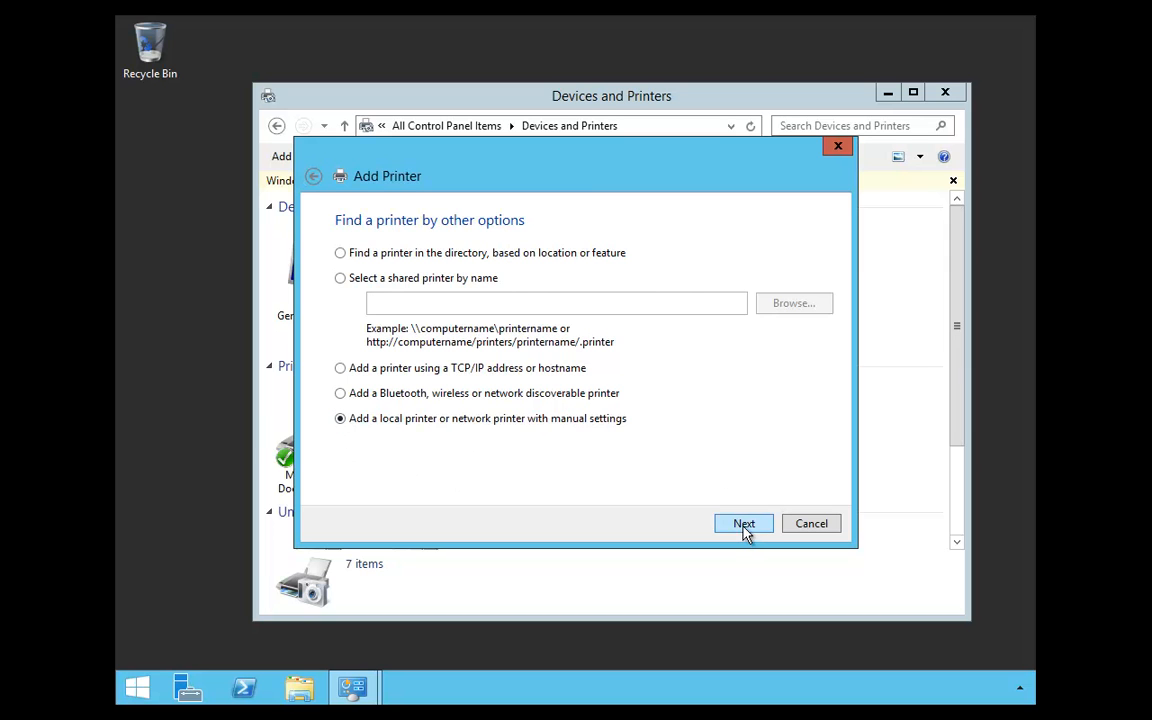
Keep port LPT1 and select the Generic MS Publisher Color Printer driver
click(744, 523)
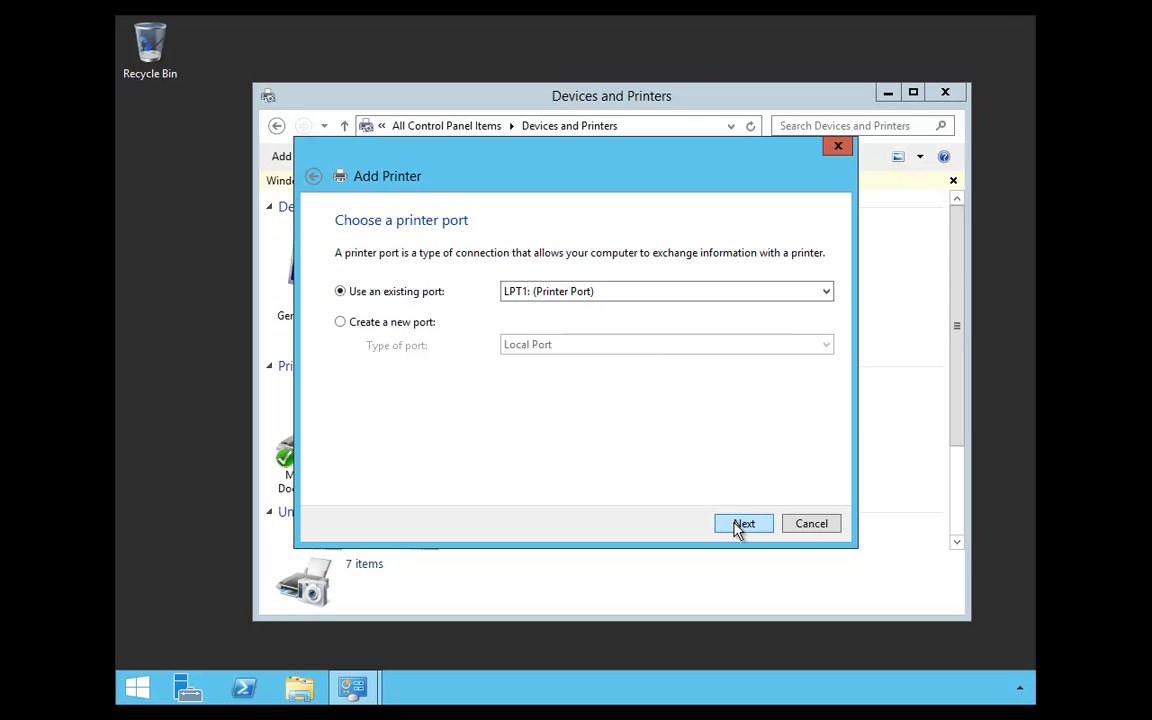
click(744, 523)
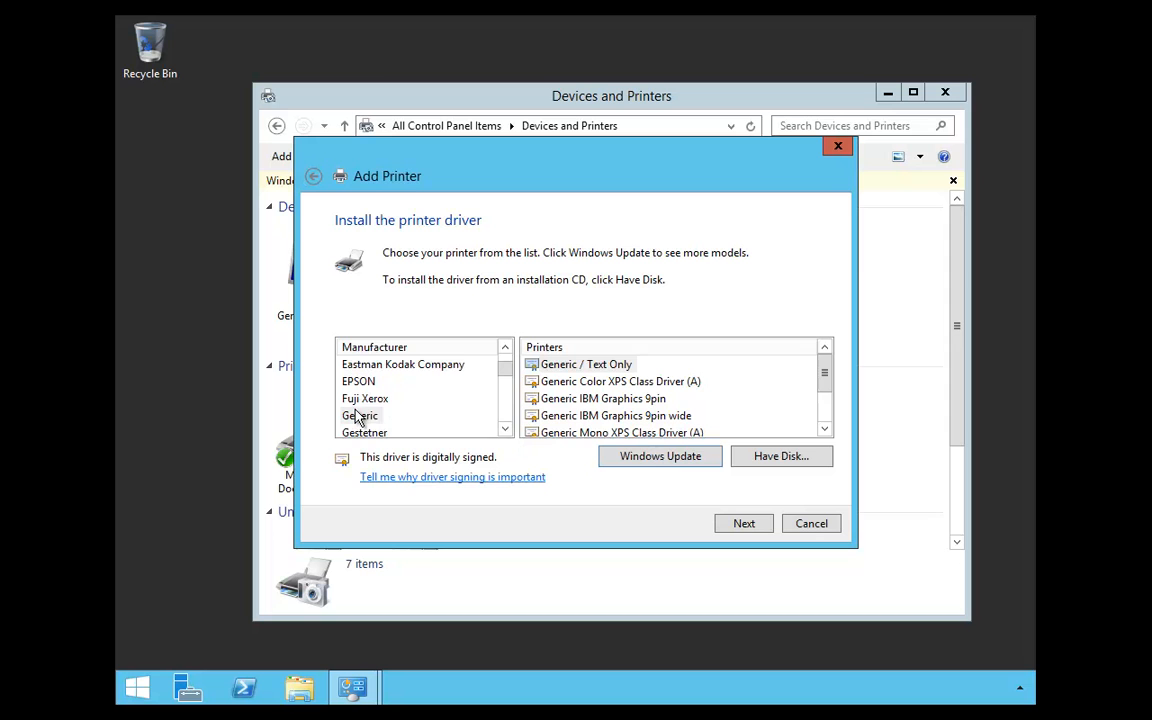
click(360, 415)
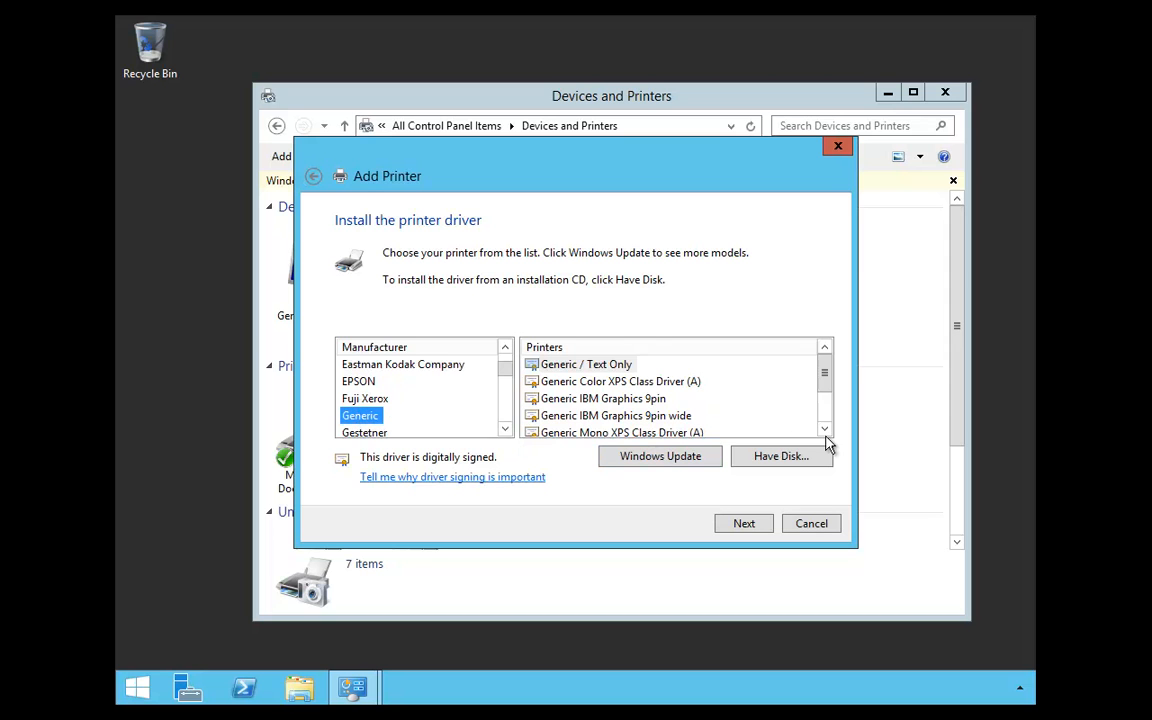
scroll(down, 3)
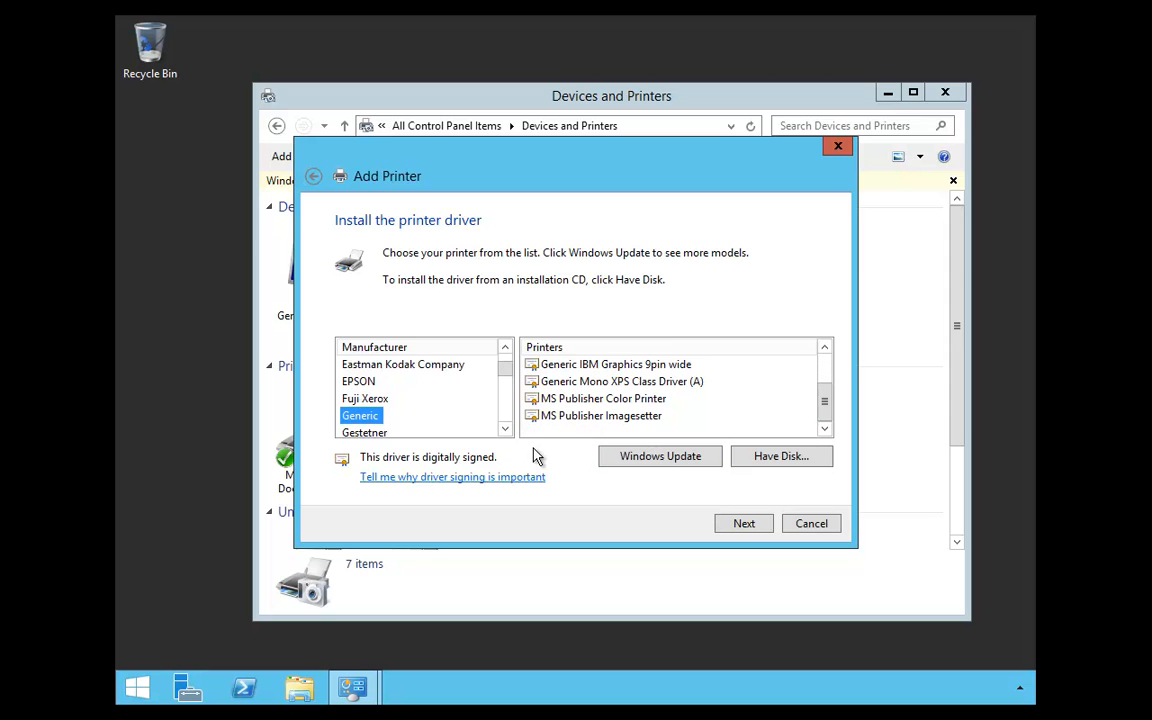
click(603, 398)
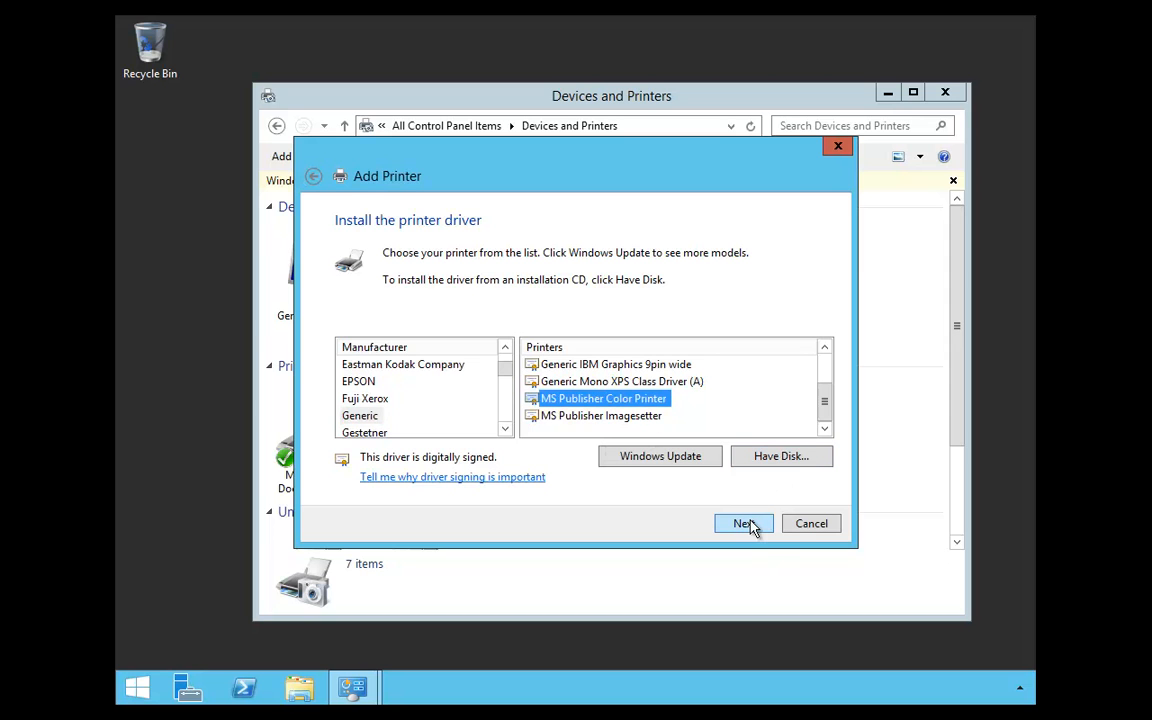
click(743, 523)
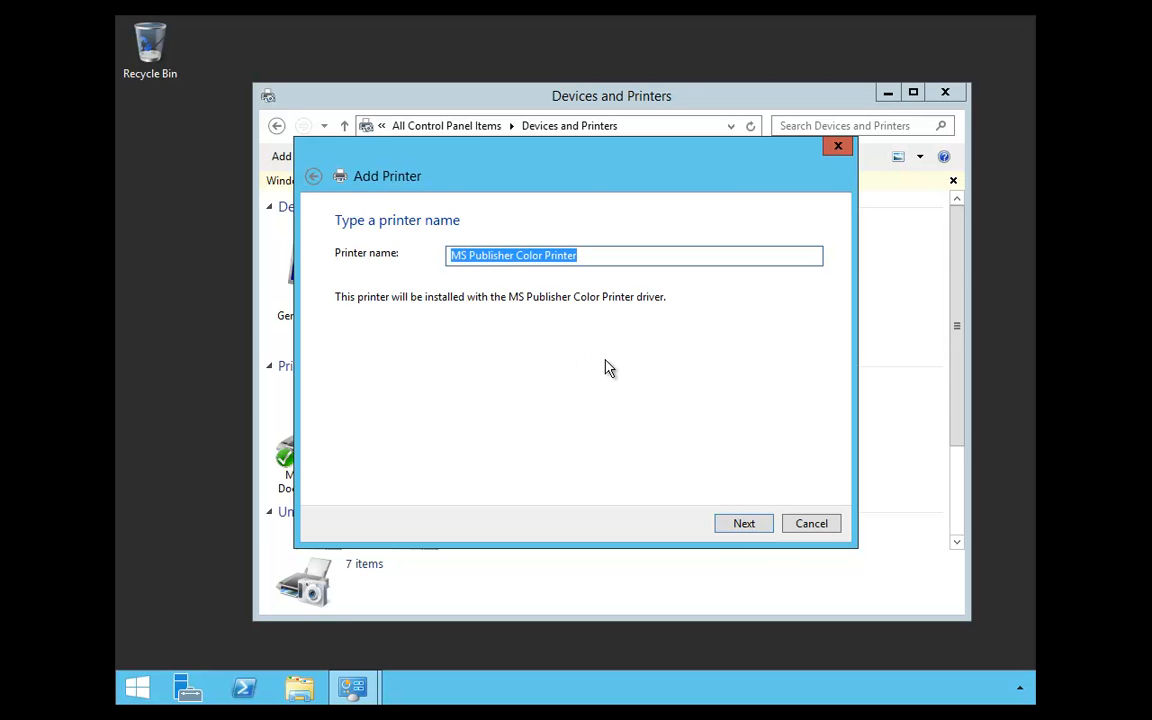
Name the printer 'Printer2', keep it shared as Printer2, and finish the wizard
text(Printer2)
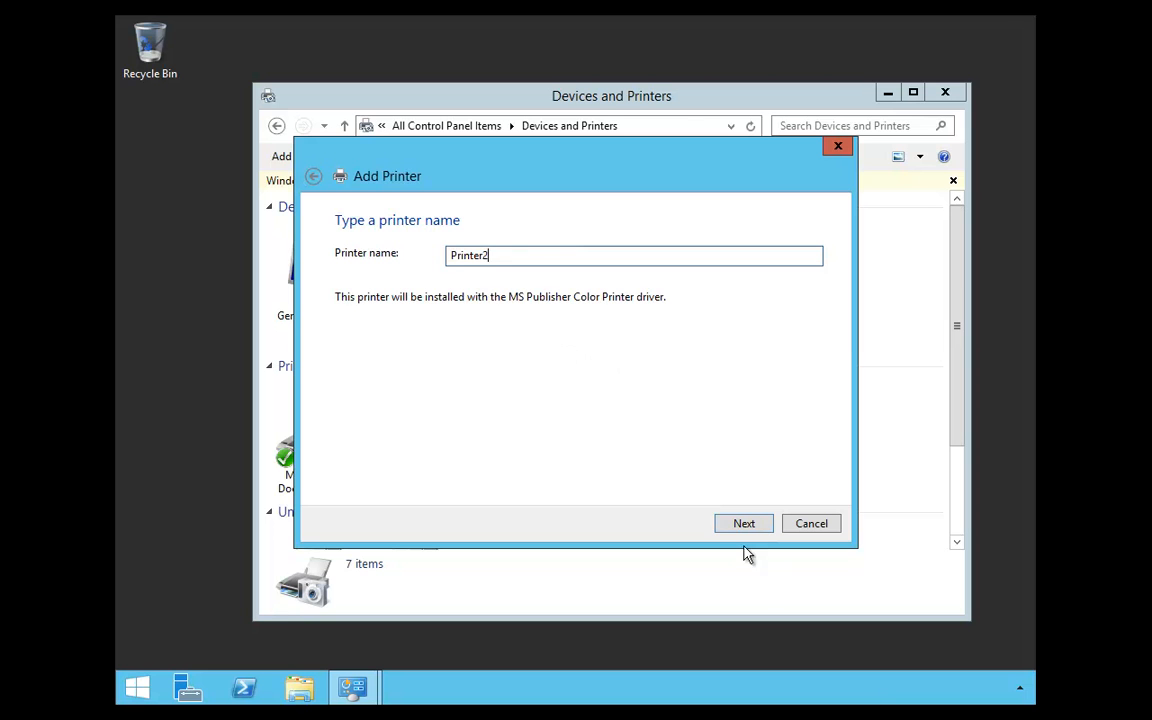
click(744, 523)
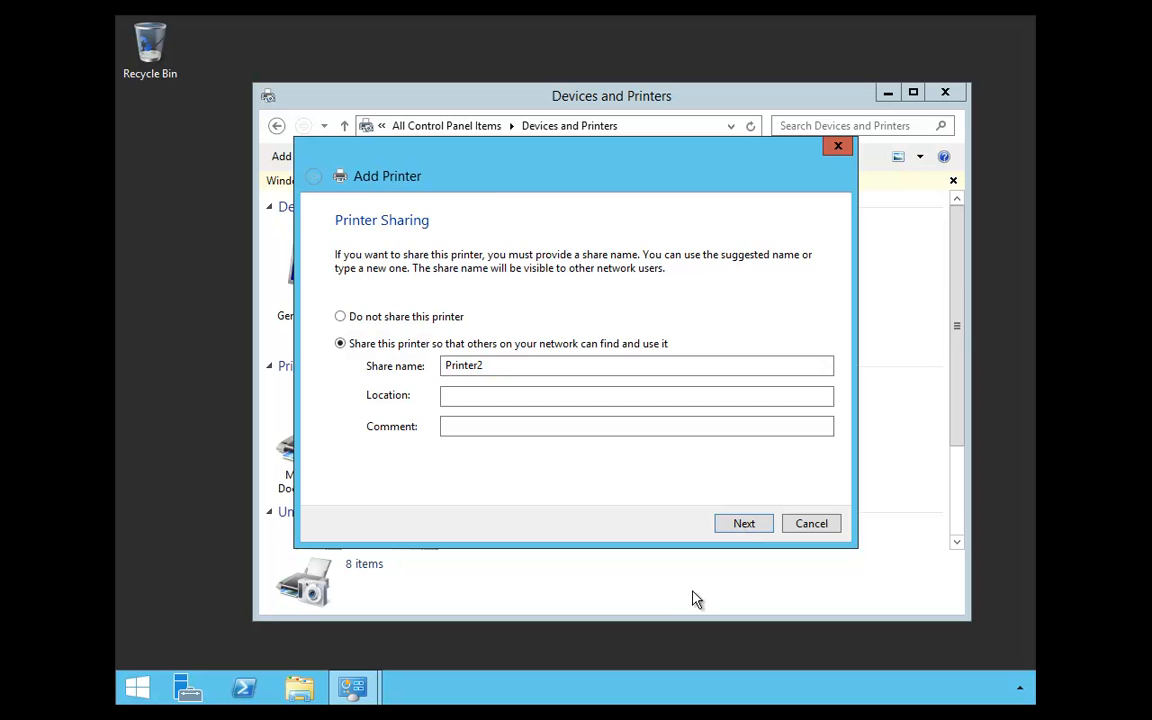
click(743, 523)
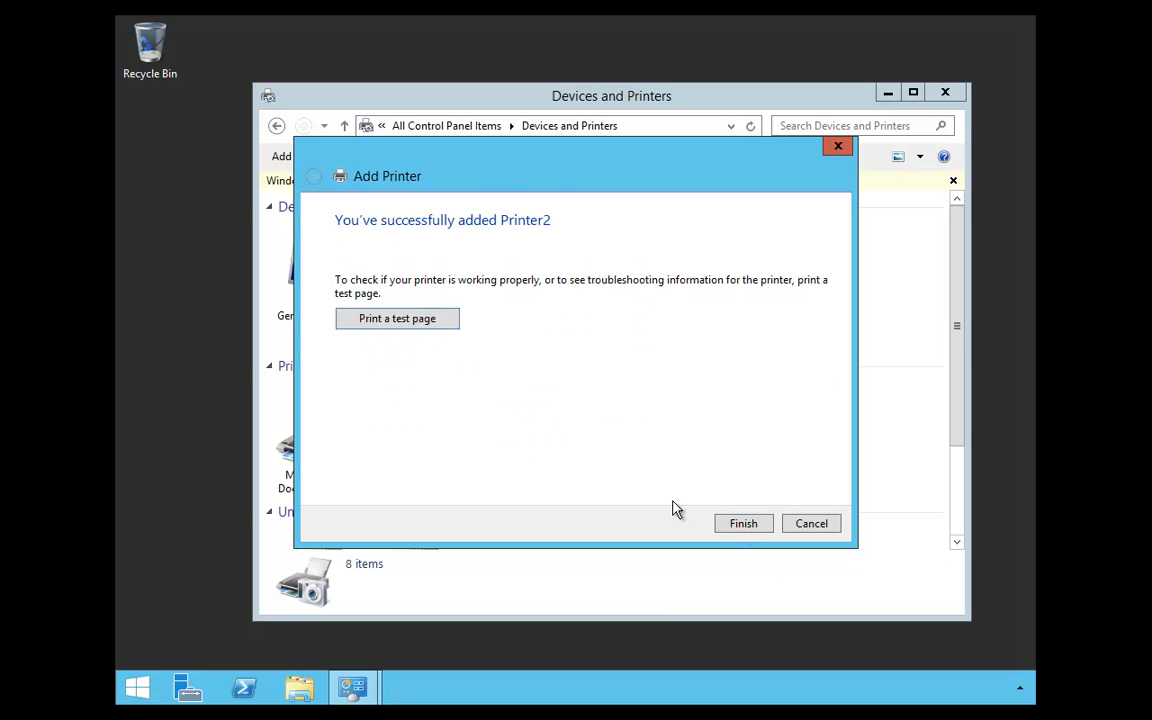
click(743, 523)
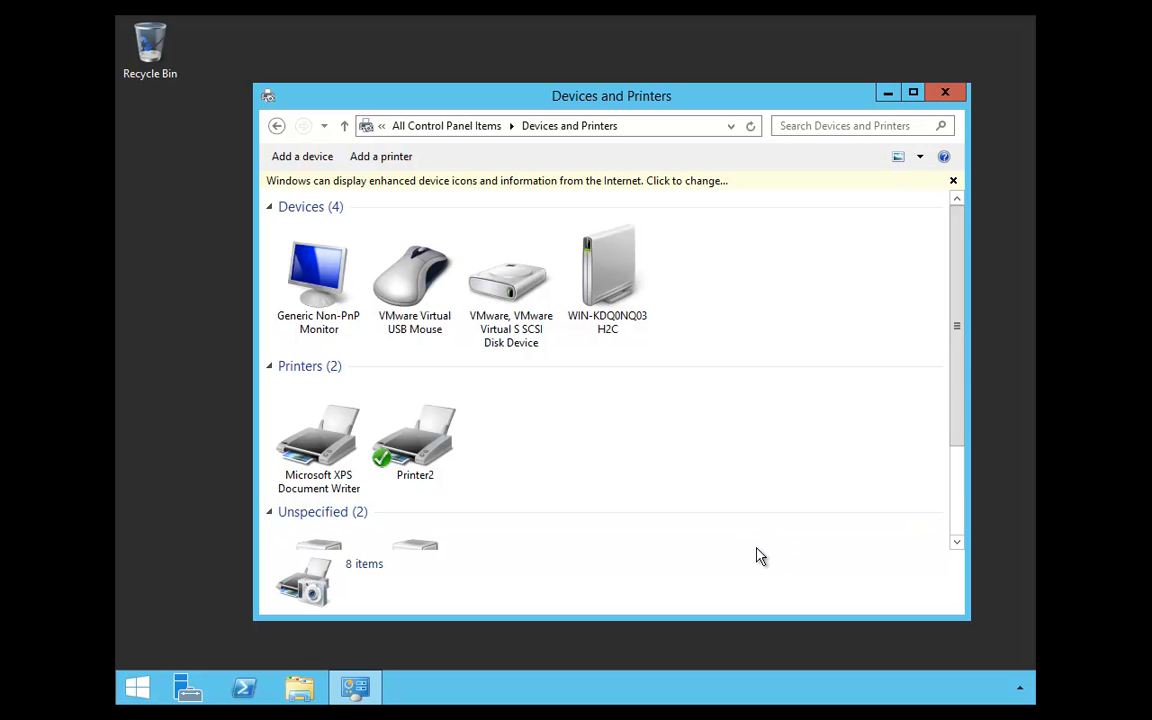
Open Printer properties for Printer2 from its right-click menu
click(415, 435)
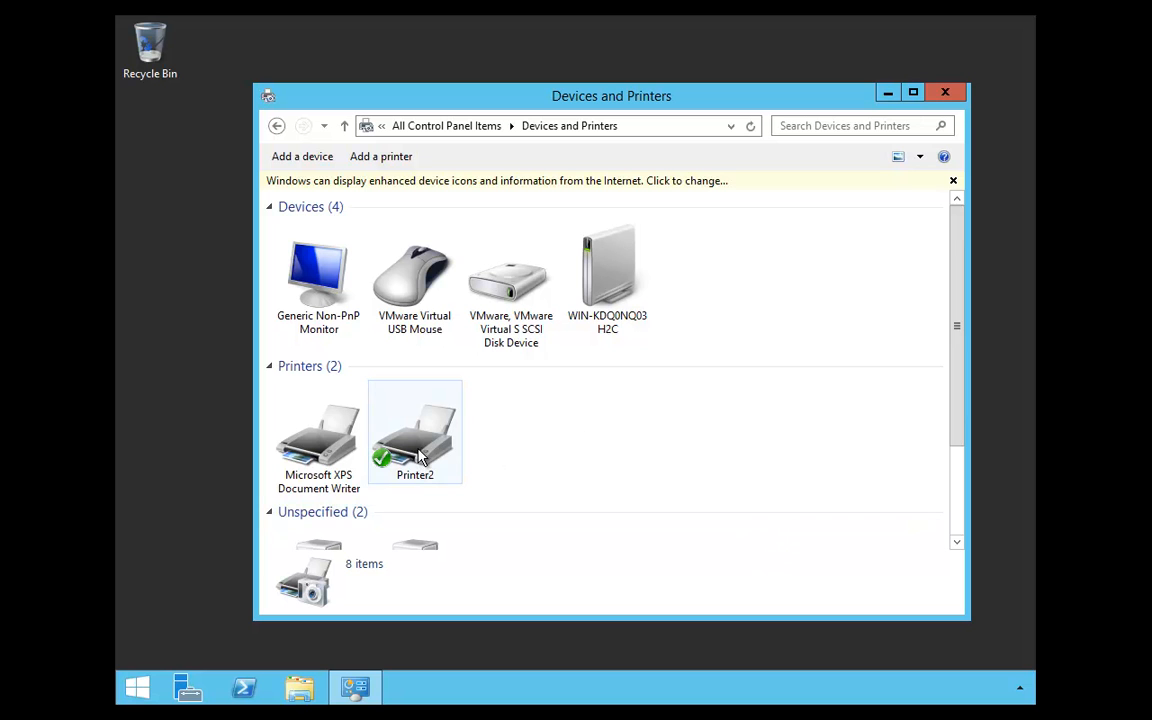
mouse_move(433, 447)
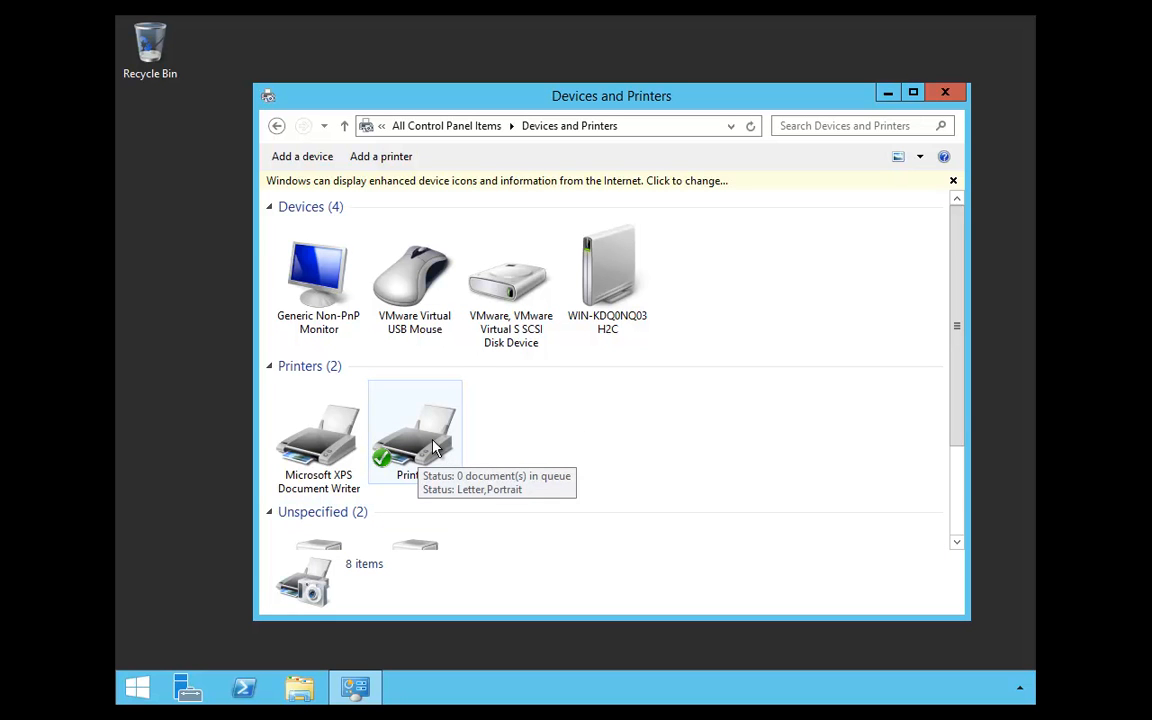
right_click(415, 430)
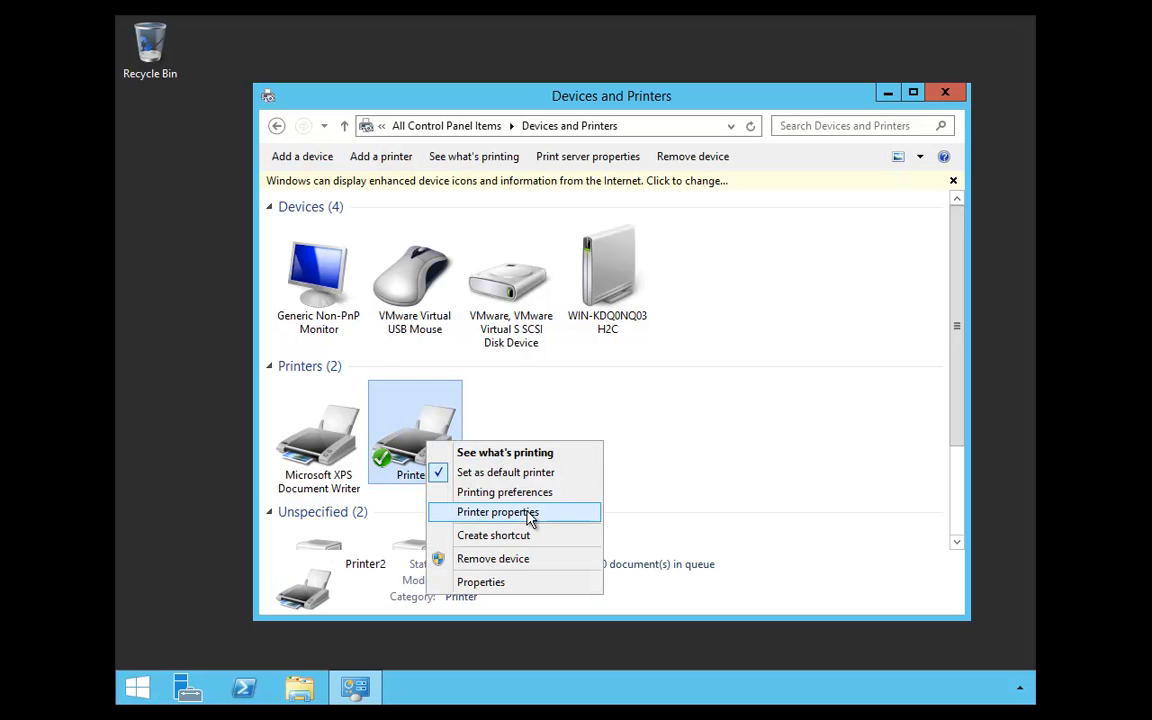
click(497, 511)
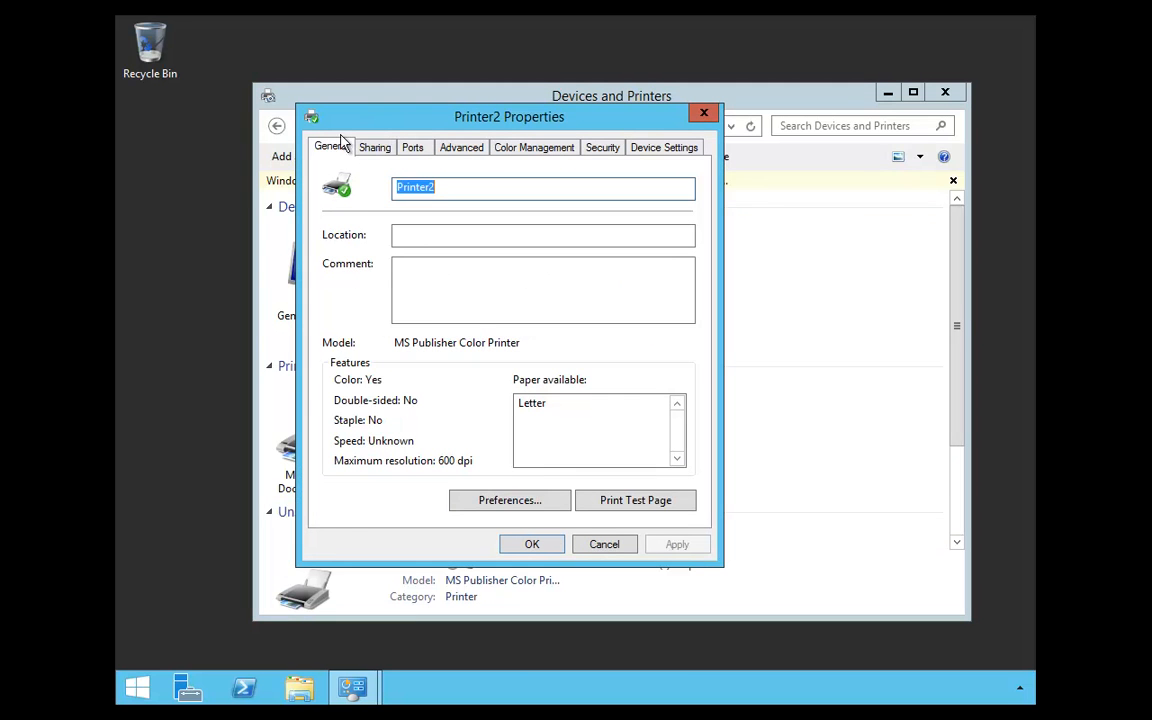
Enable 'List in the directory' on Printer2's Sharing tab and confirm with OK
click(412, 147)
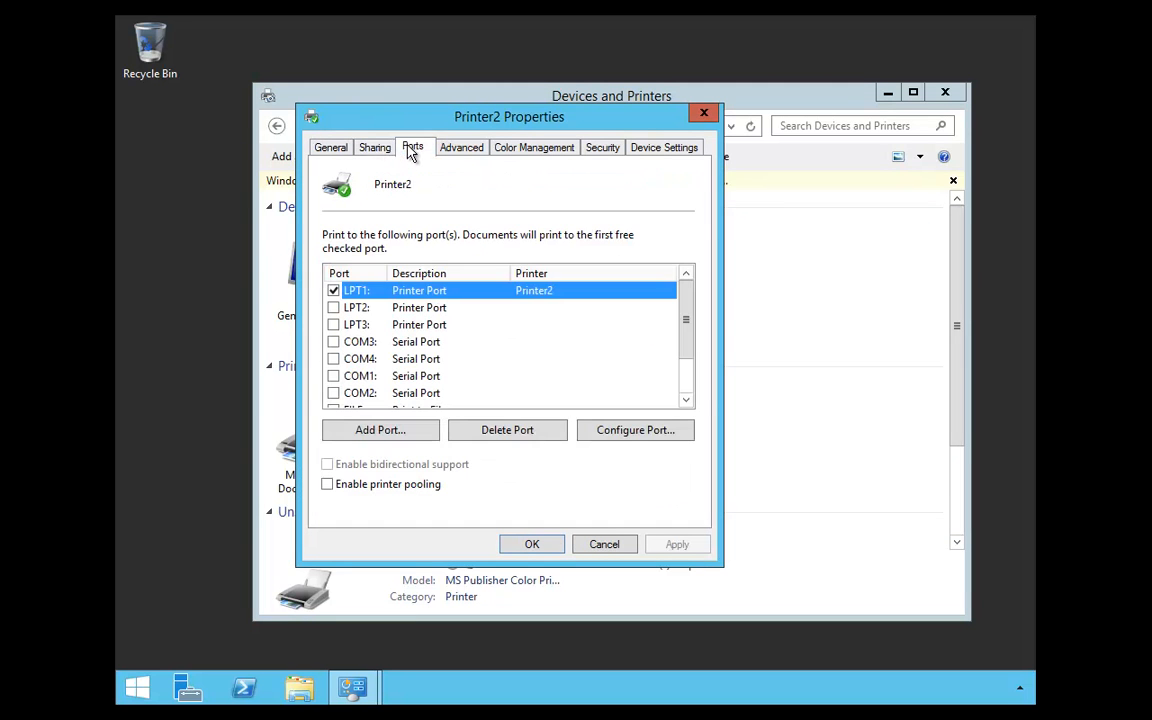
click(374, 147)
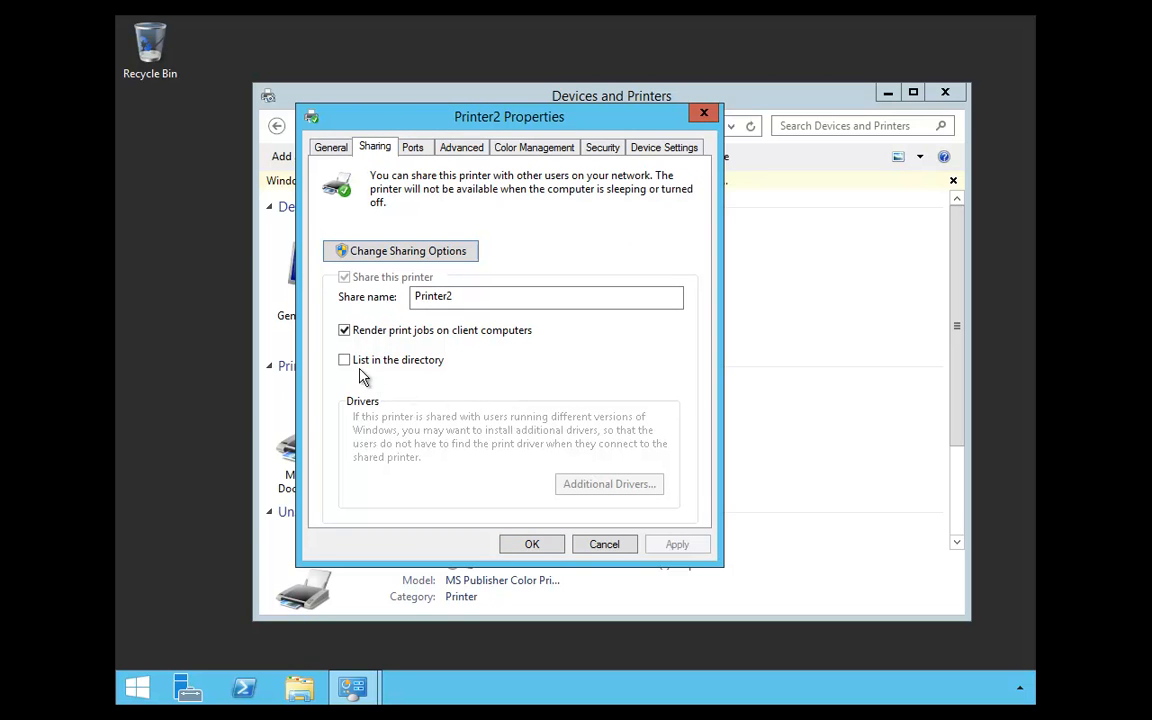
mouse_move(430, 375)
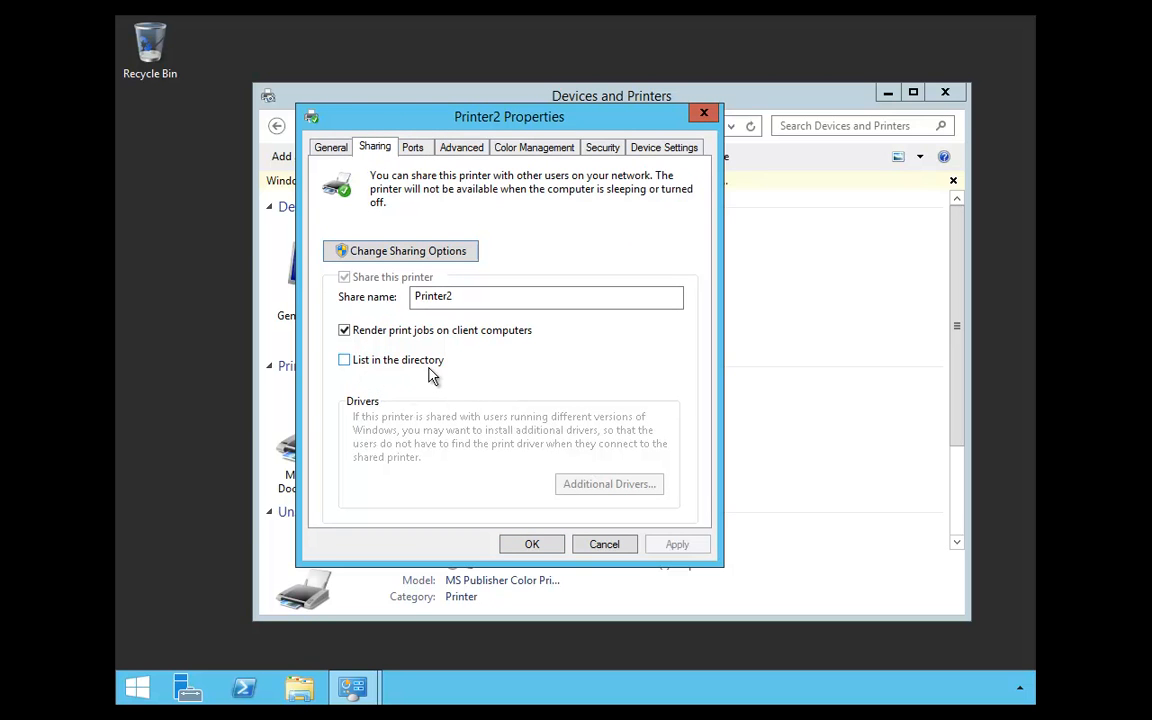
click(344, 359)
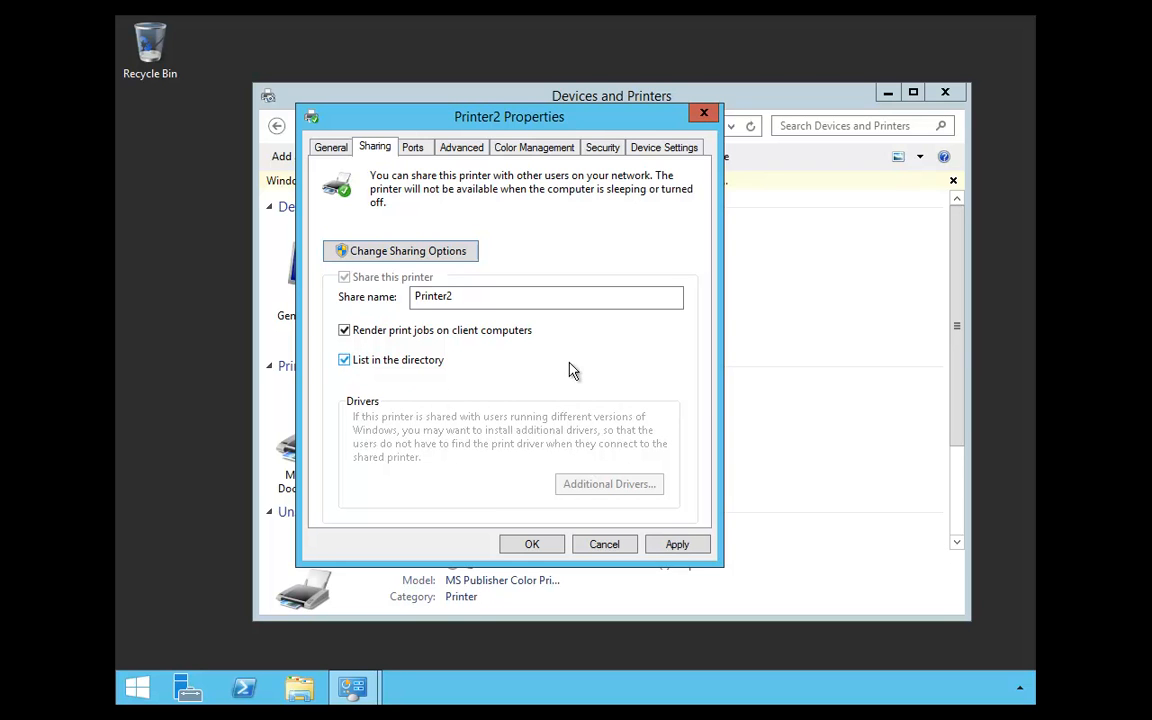
click(532, 544)
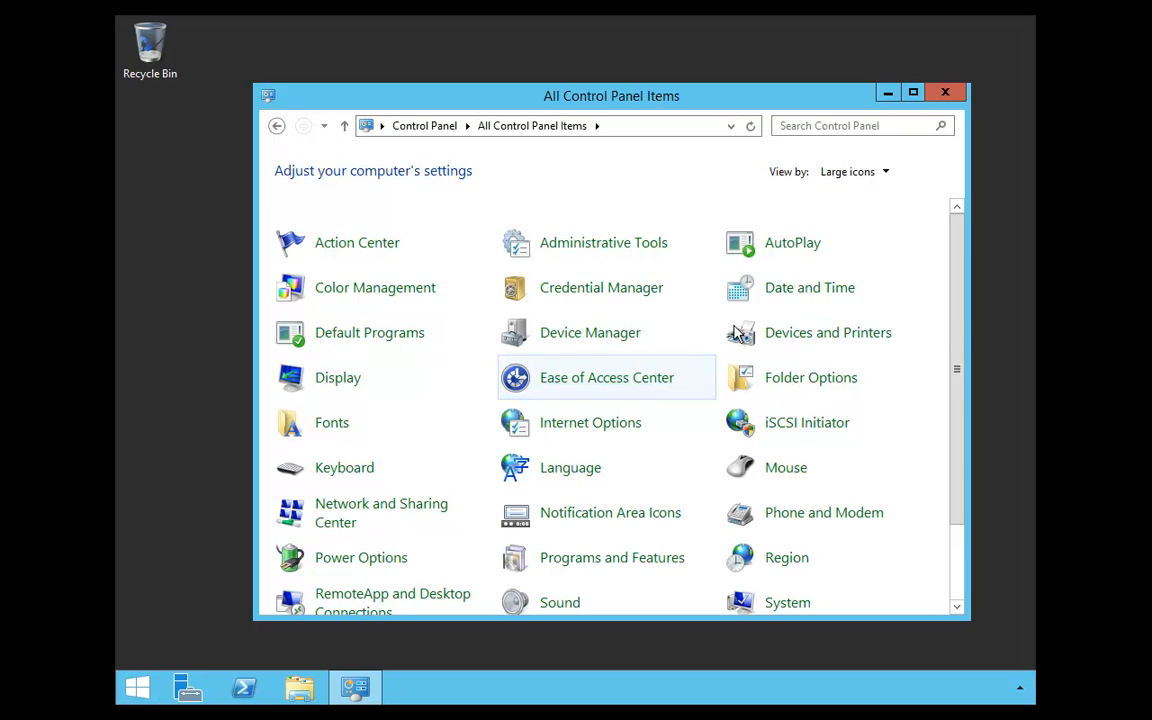
mouse_move(727, 200)
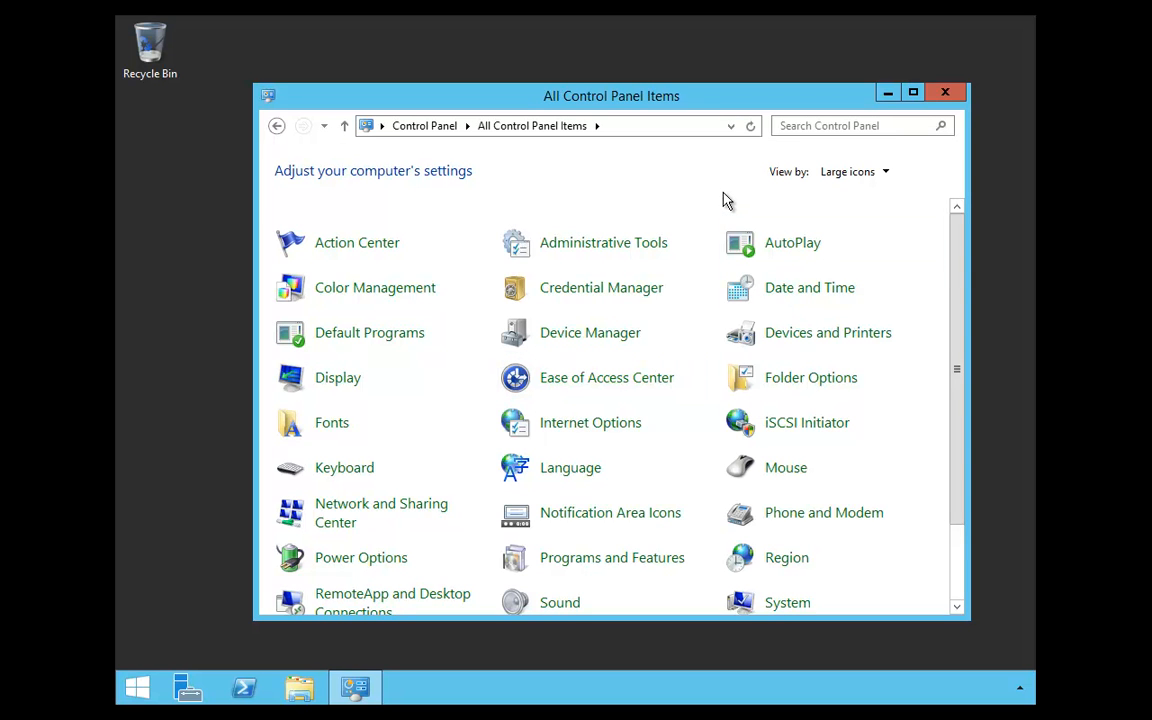